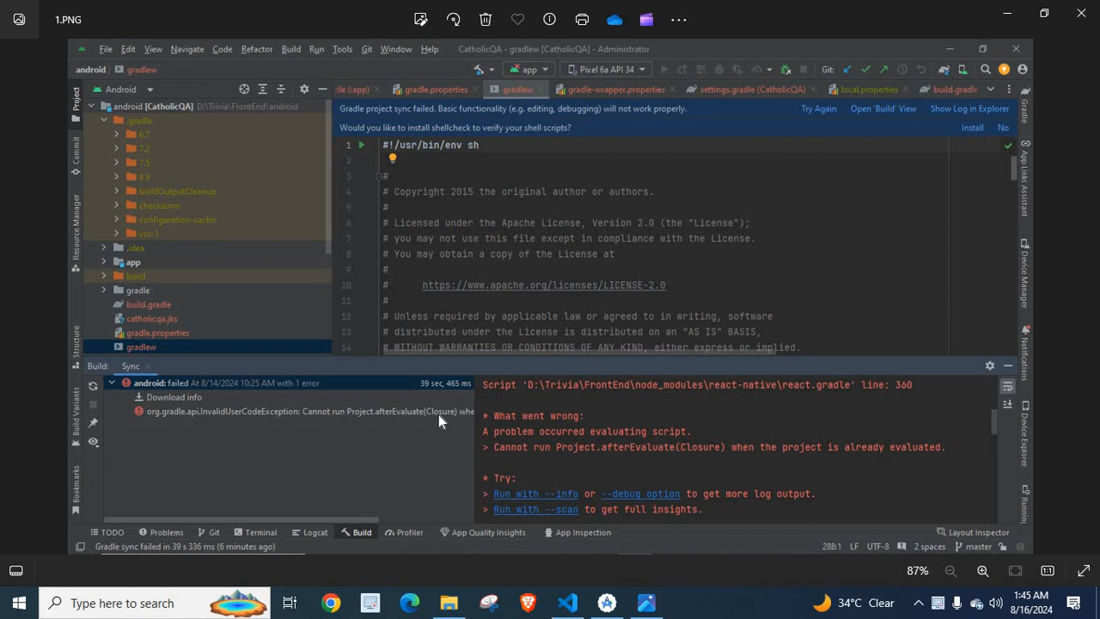
mouse_move(155, 392)
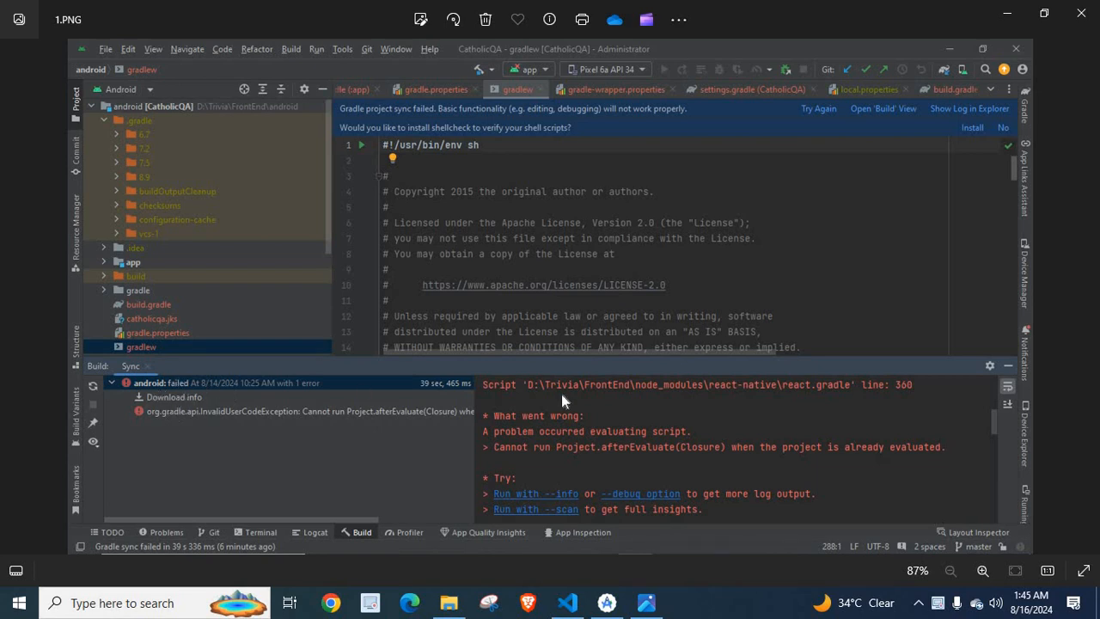
mouse_move(553, 427)
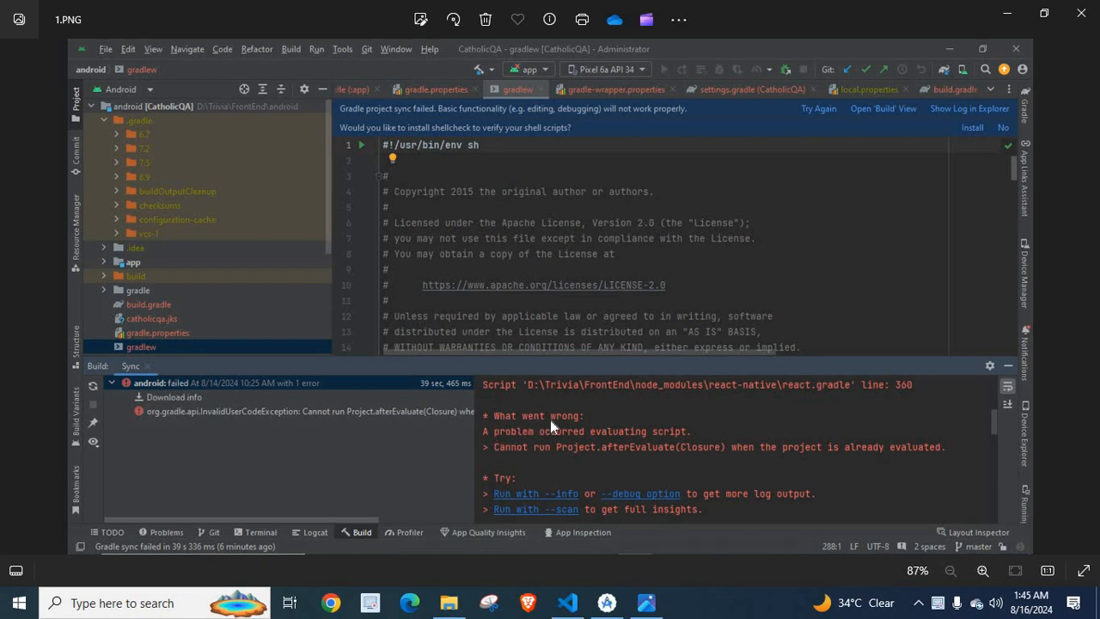
mouse_move(557, 441)
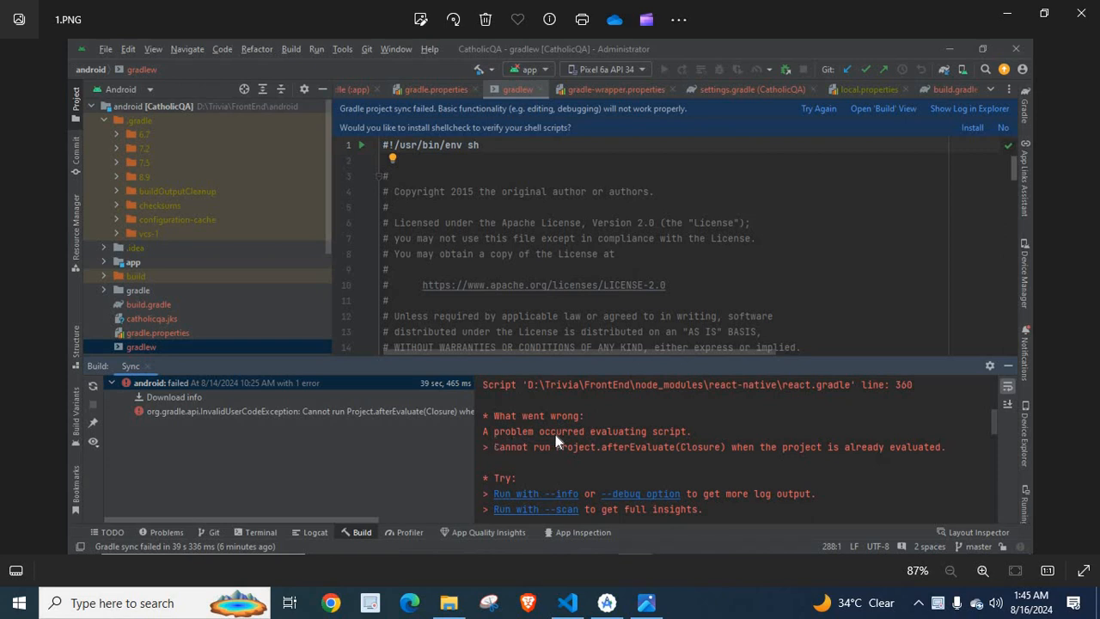
mouse_move(512, 461)
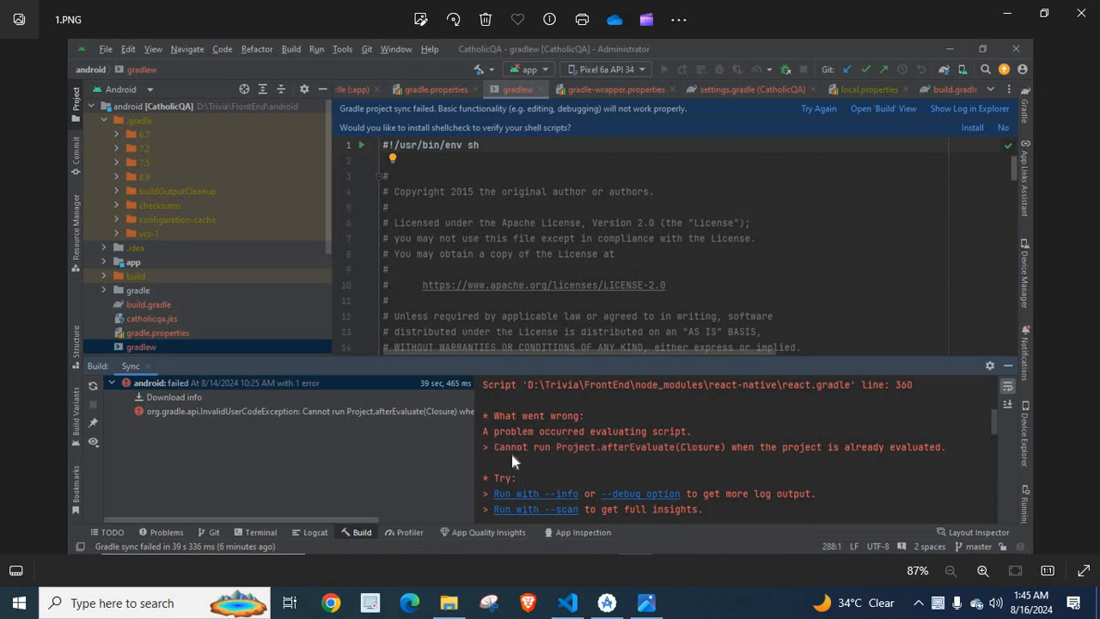
mouse_move(622, 457)
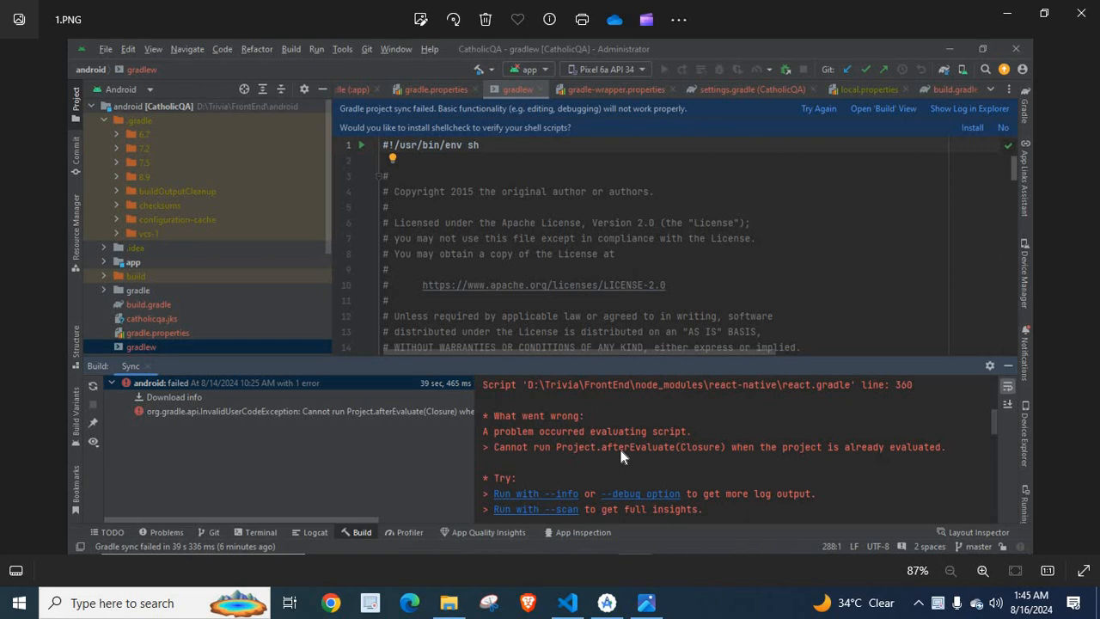
mouse_move(718, 453)
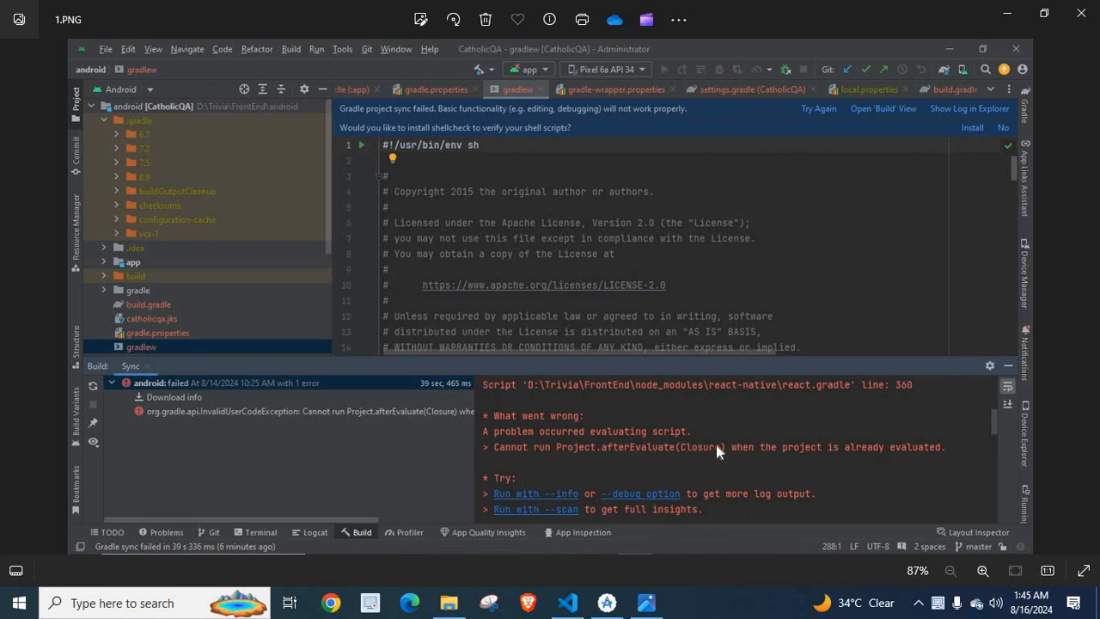
mouse_move(843, 454)
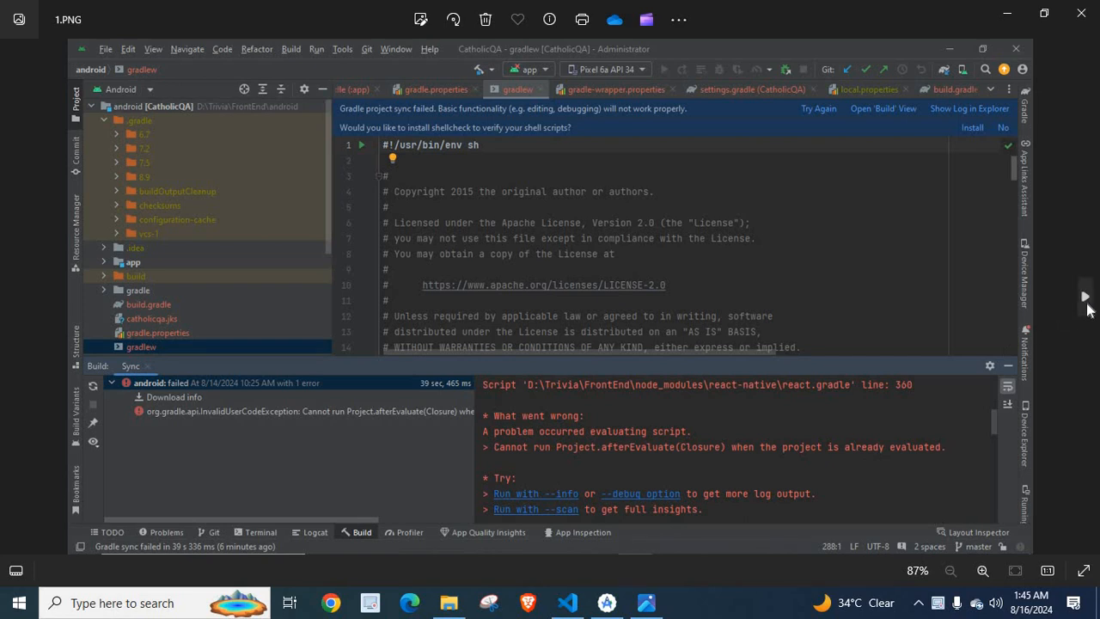
Advance Photos to 2.PNG showing the InvalidUserCodeException cause.
click(309, 411)
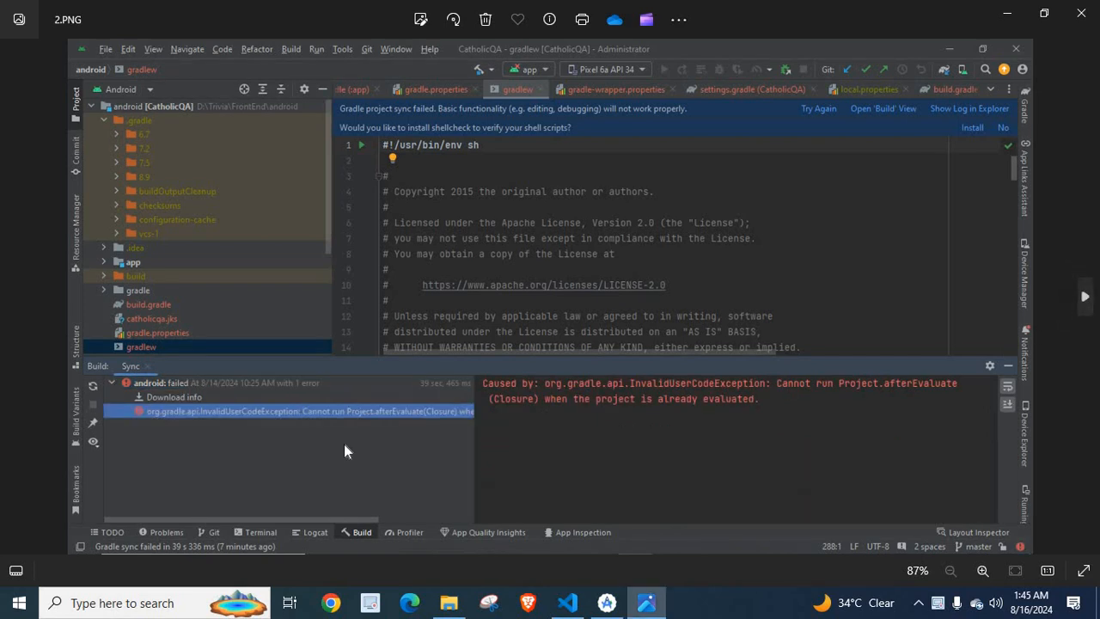
mouse_move(563, 396)
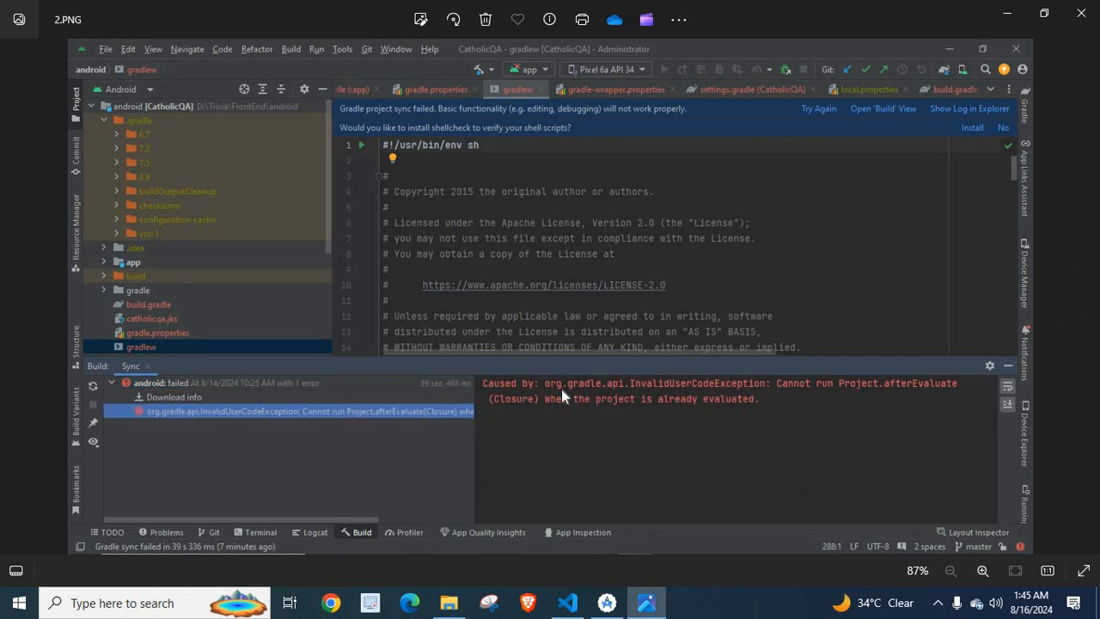
mouse_move(623, 391)
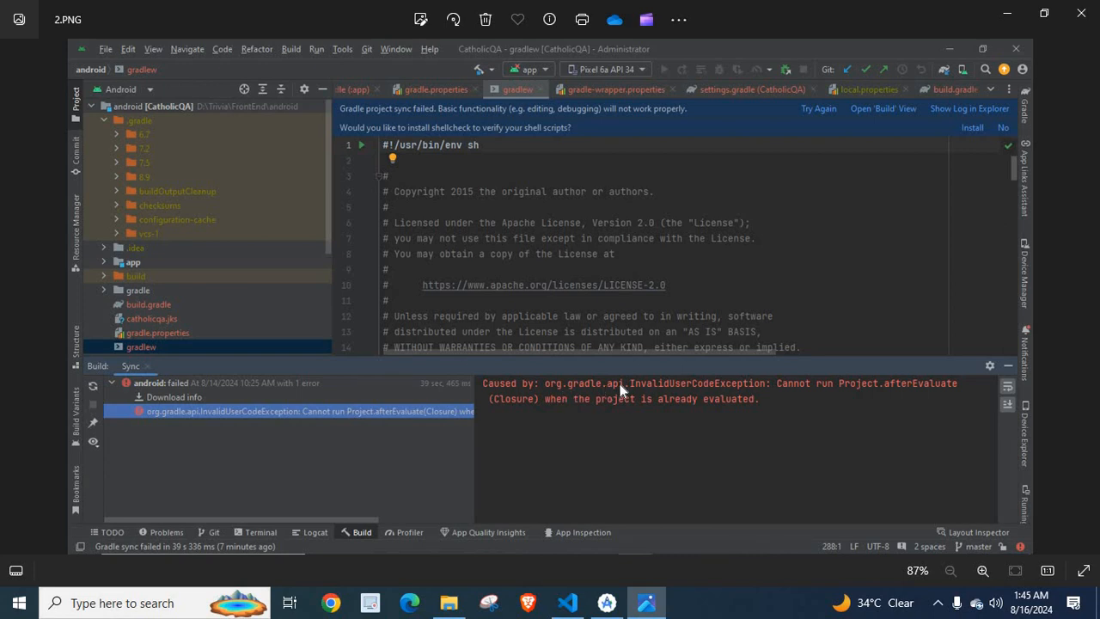
mouse_move(708, 389)
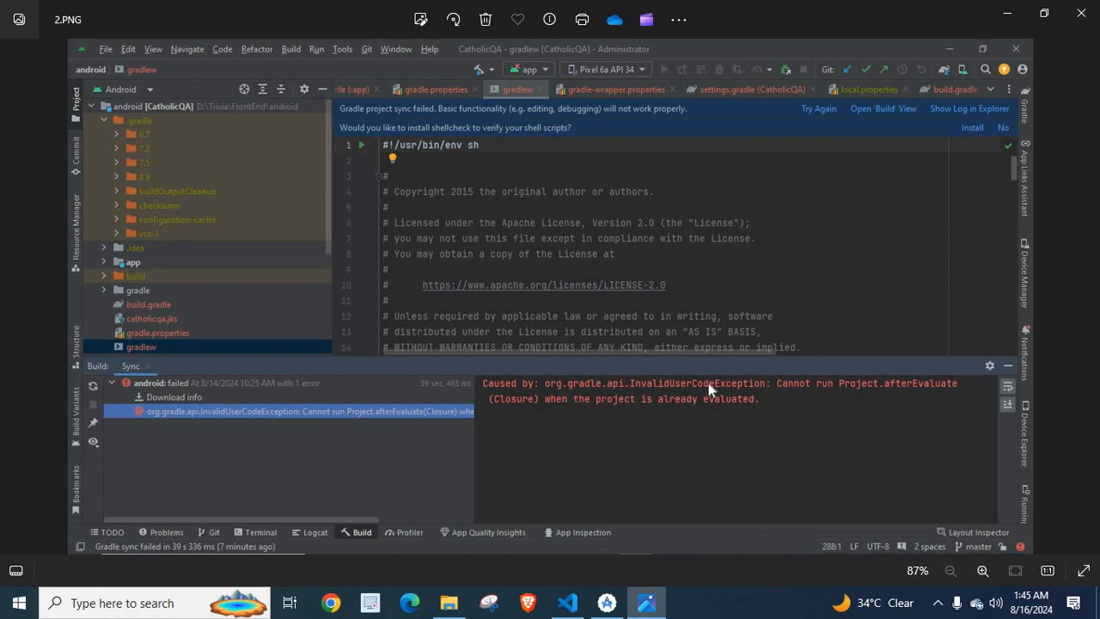
mouse_move(817, 389)
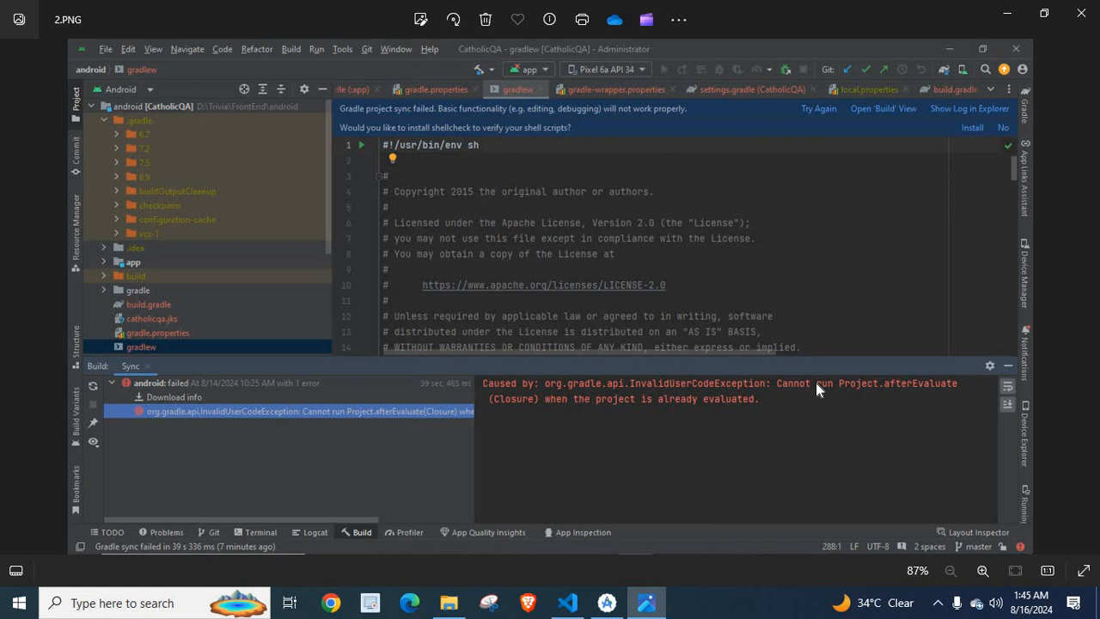
mouse_move(901, 393)
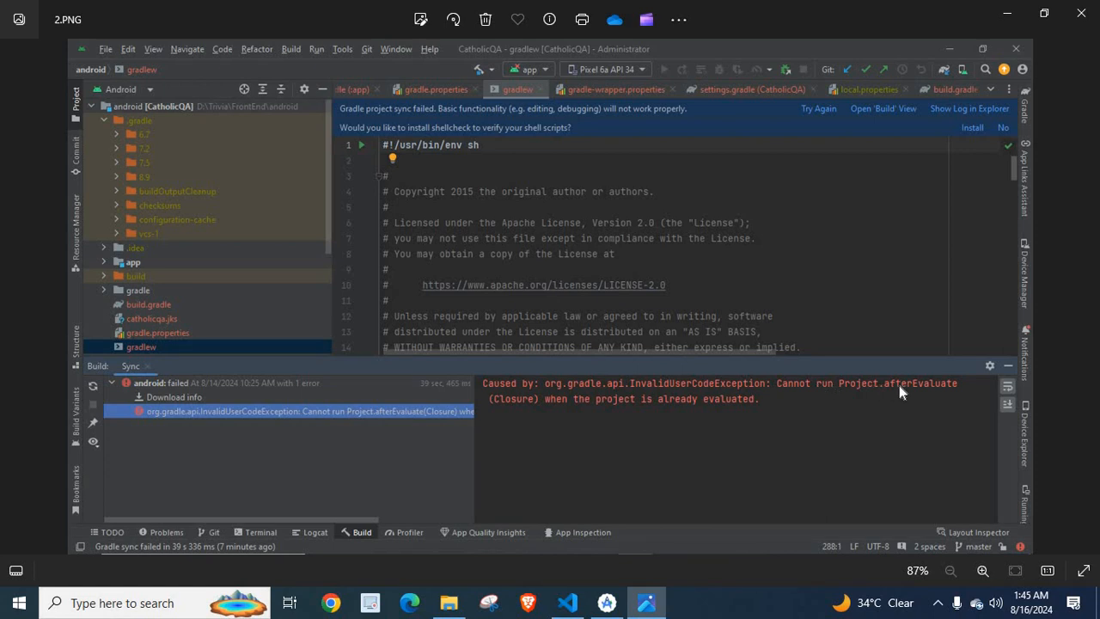
mouse_move(542, 406)
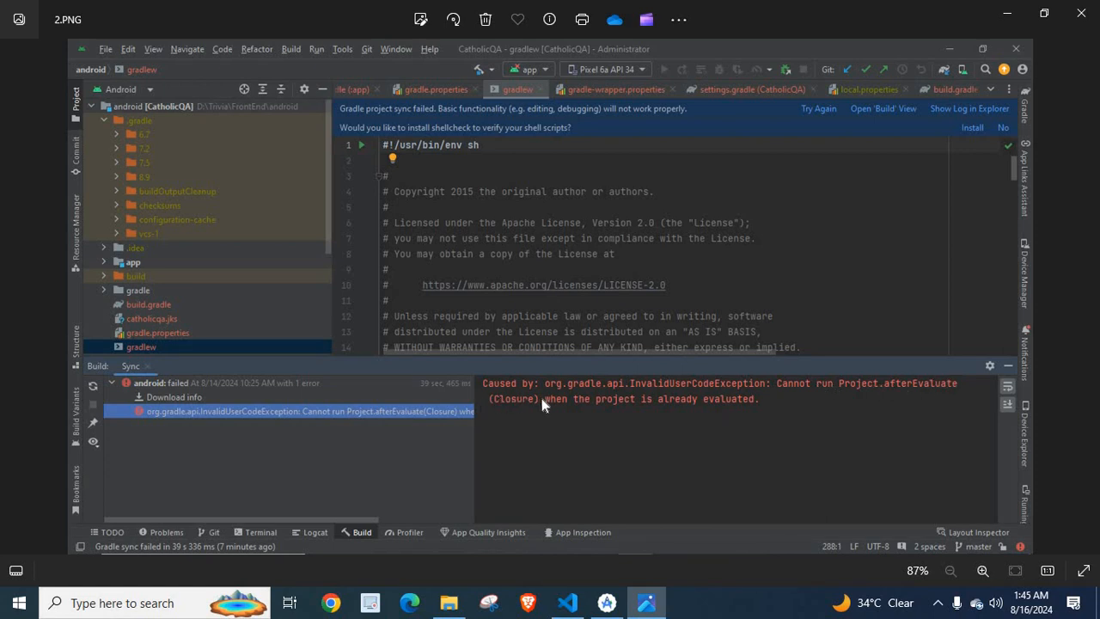
mouse_move(744, 409)
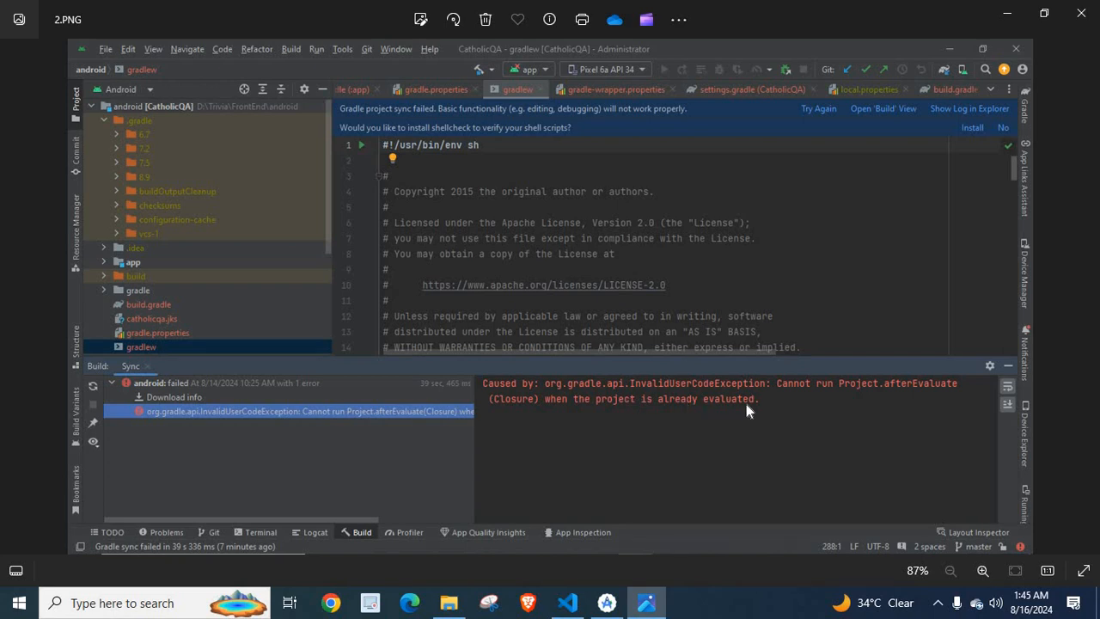
mouse_move(702, 385)
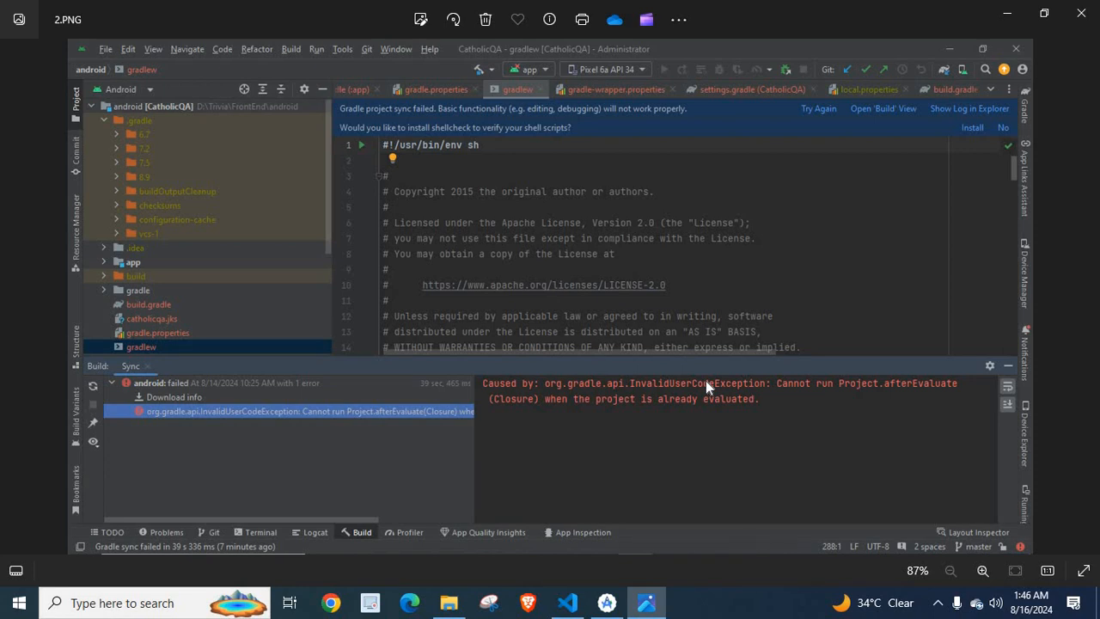
mouse_move(625, 453)
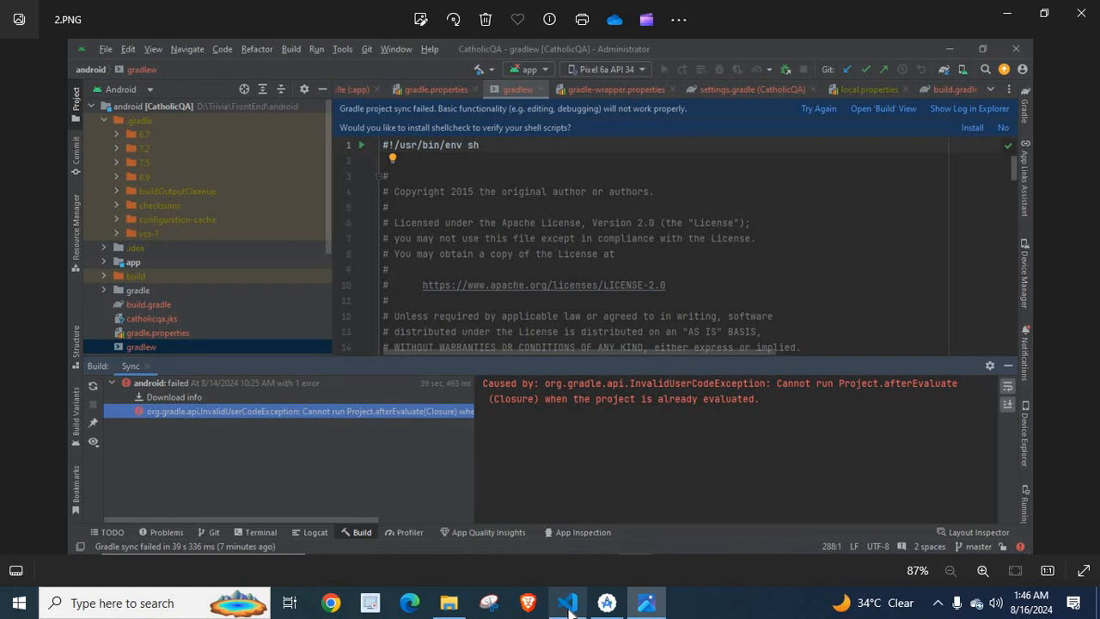
View package.json dependencies (react-native 0.65.0), then return to the error screenshots.
click(566, 602)
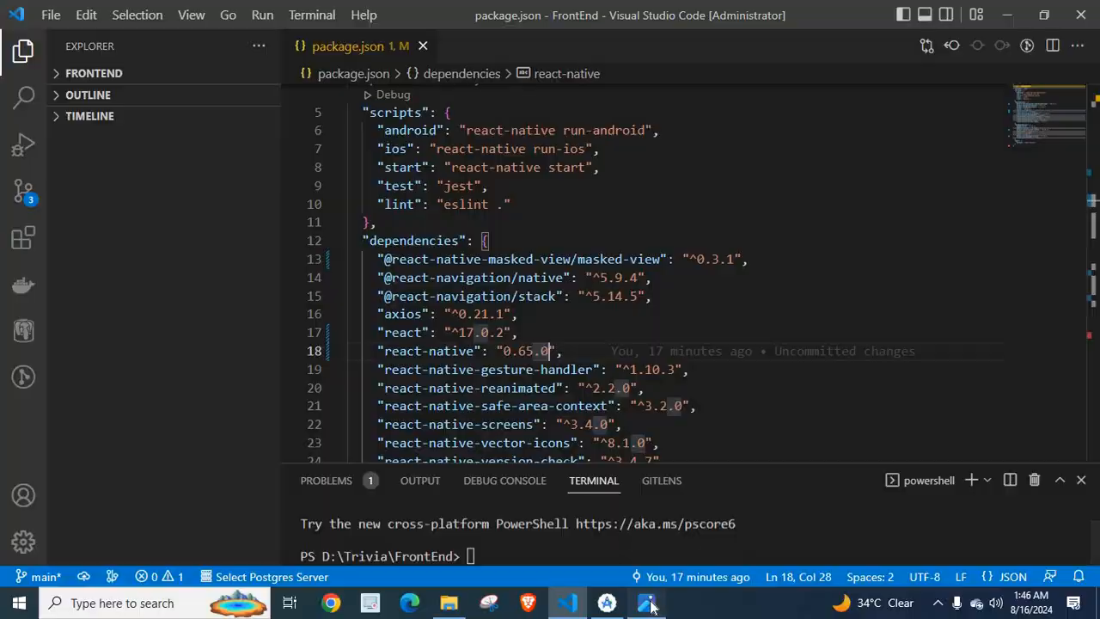
click(646, 602)
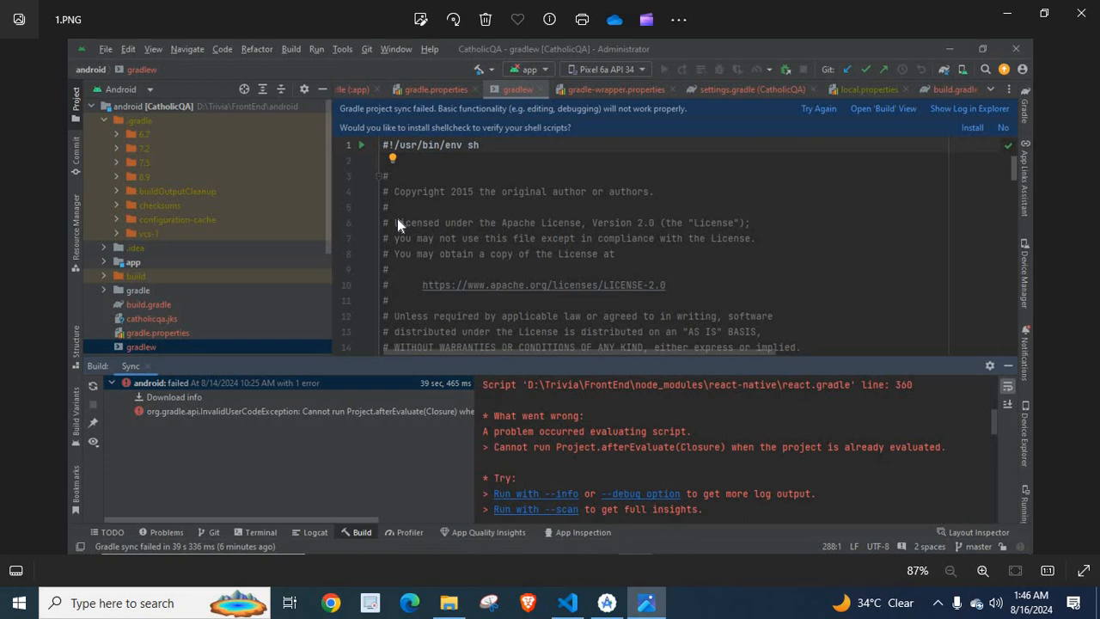
mouse_move(491, 448)
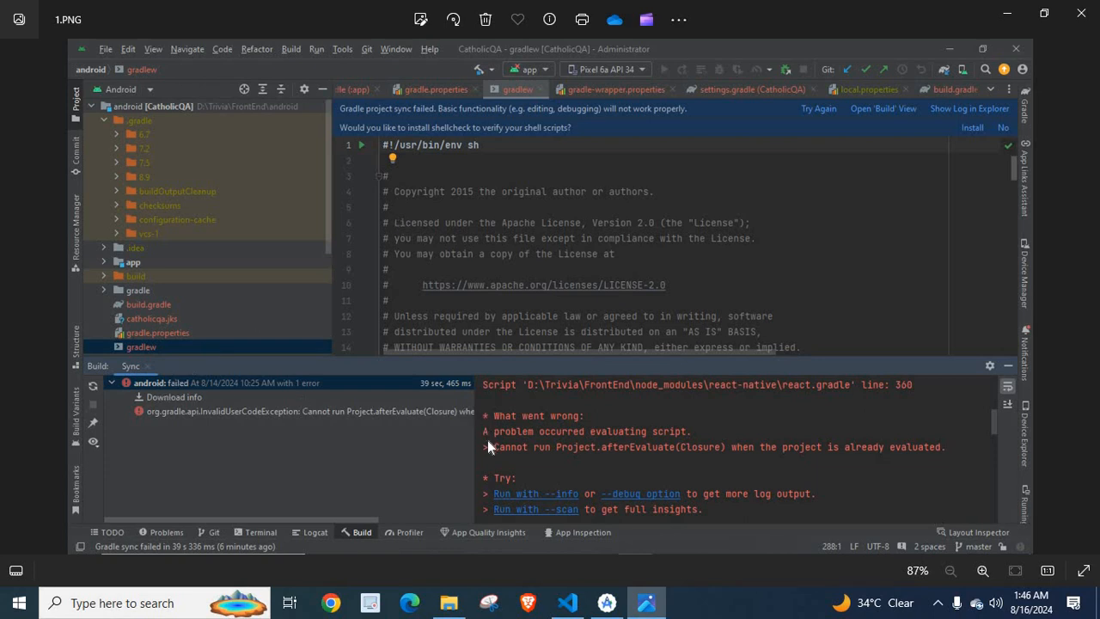
mouse_move(612, 461)
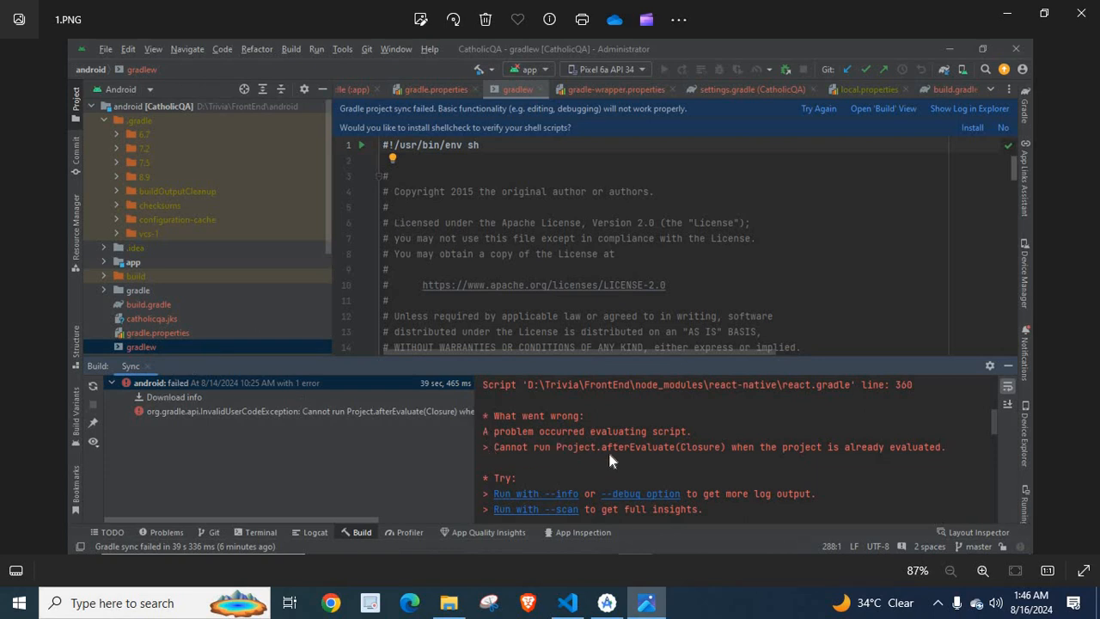
mouse_move(732, 462)
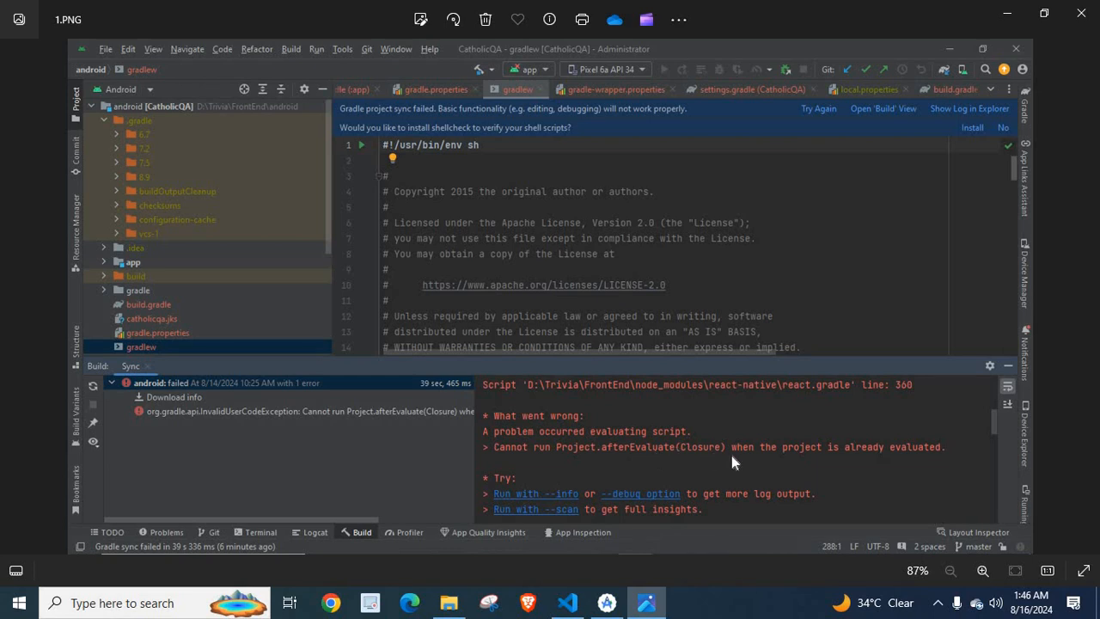
mouse_move(948, 447)
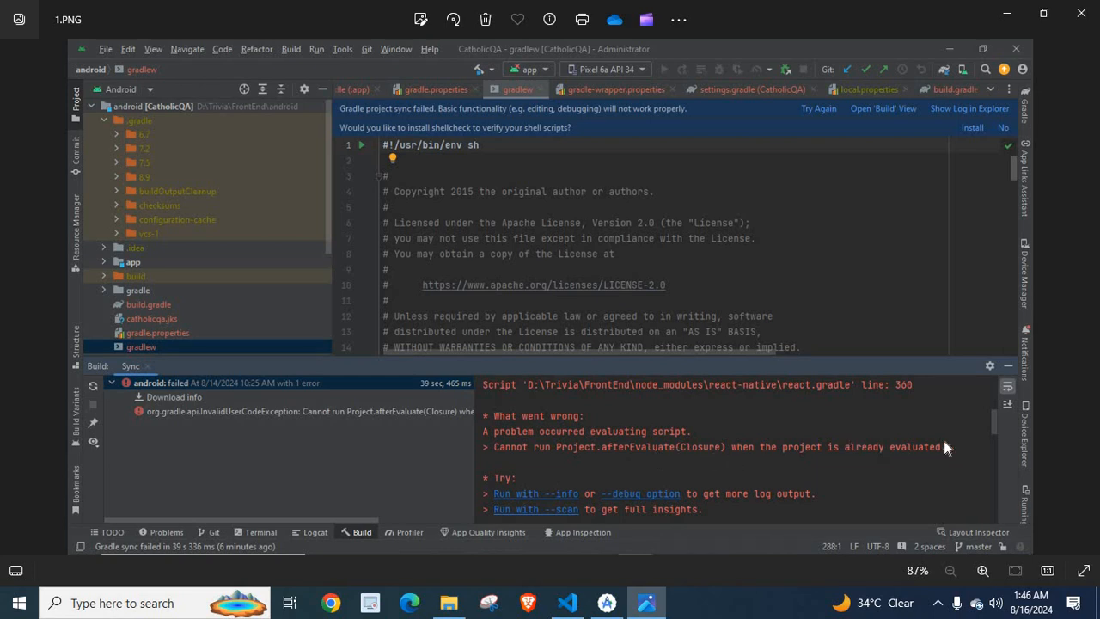
mouse_move(928, 446)
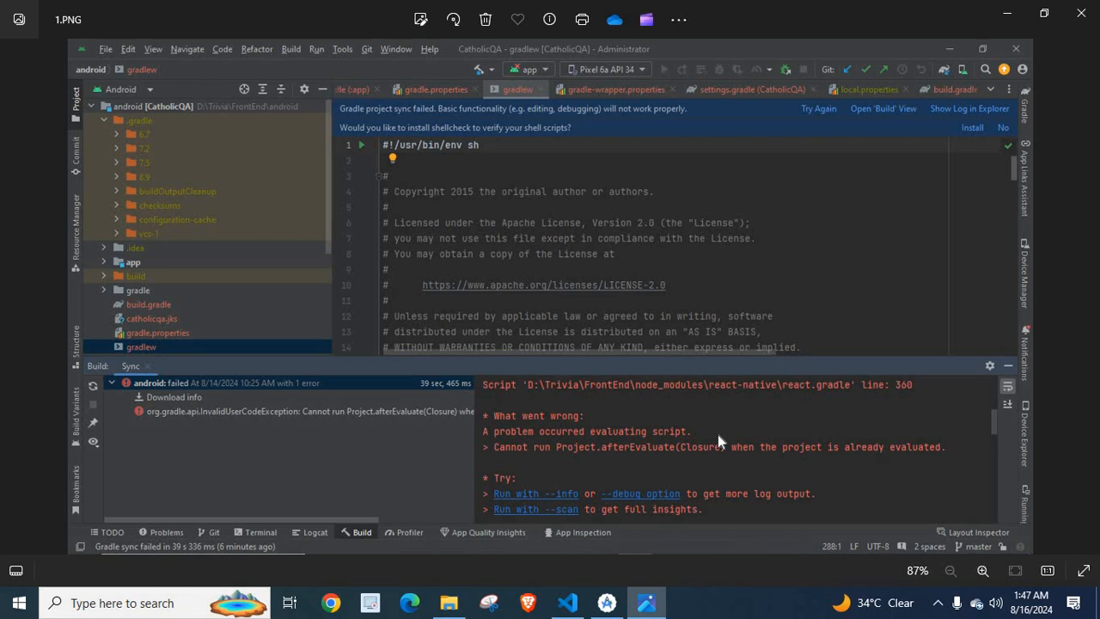
mouse_move(670, 488)
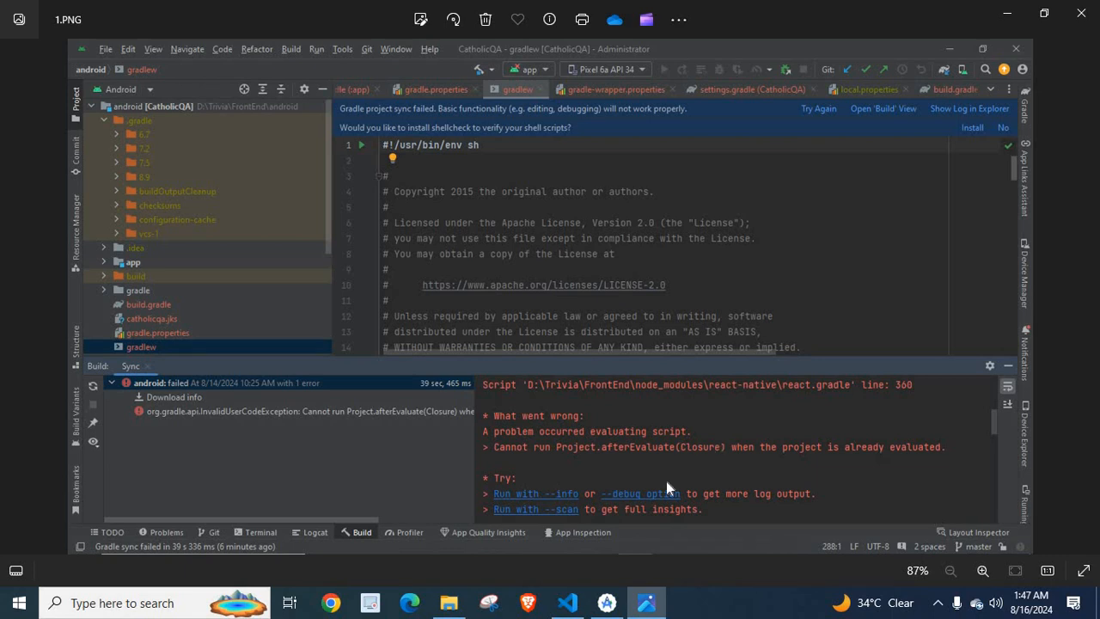
Move from 1.PNG to 2.PNG to read the afterEvaluate exception.
click(566, 601)
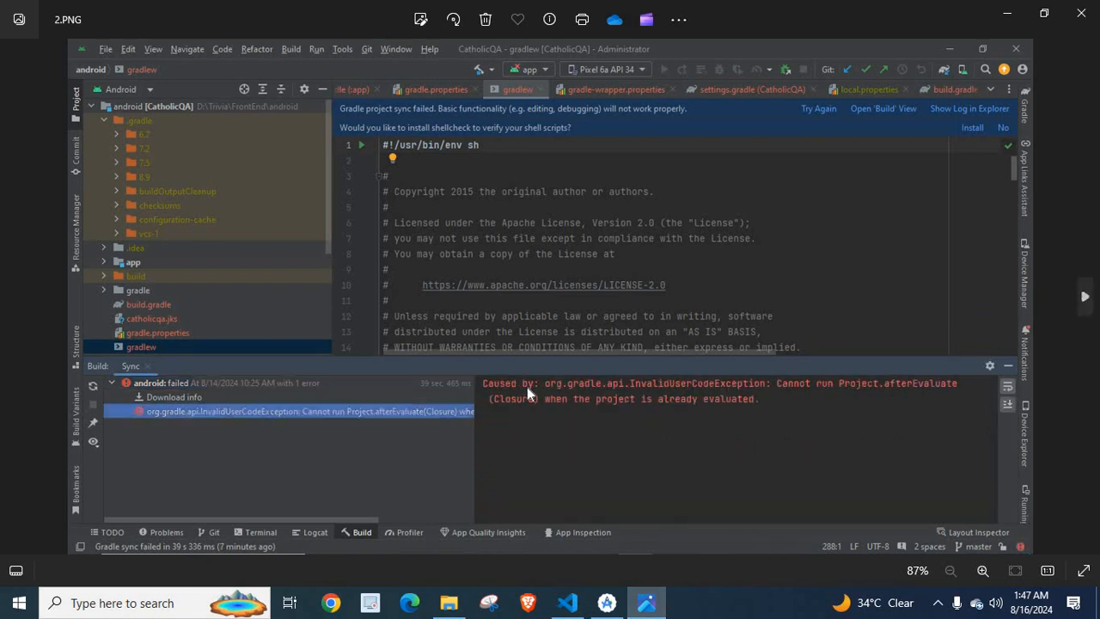
mouse_move(505, 398)
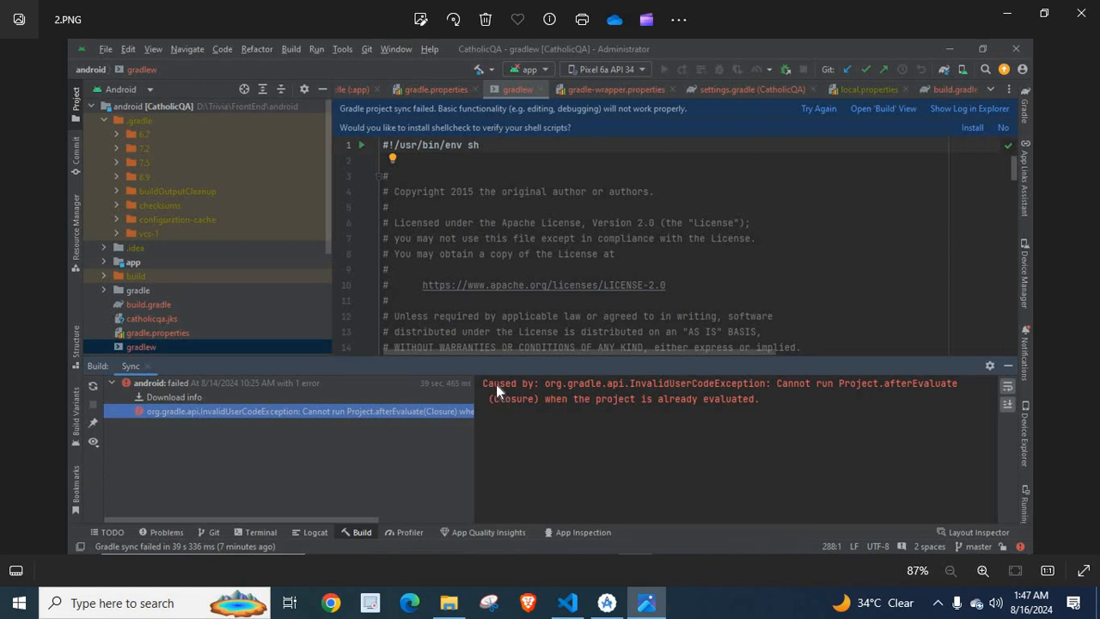
mouse_move(500, 396)
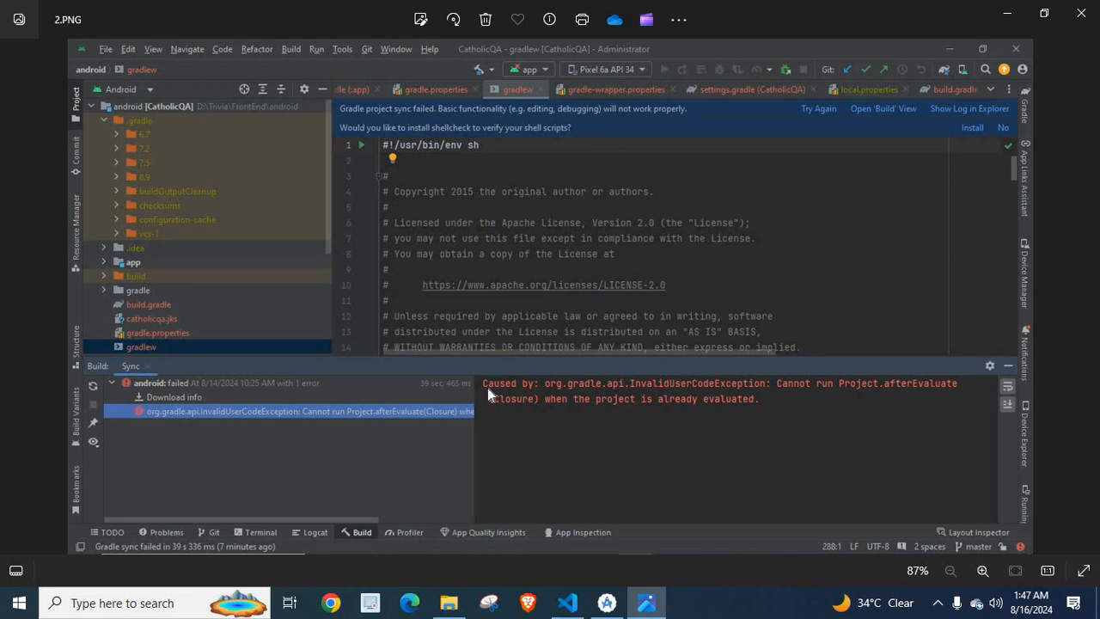
mouse_move(513, 391)
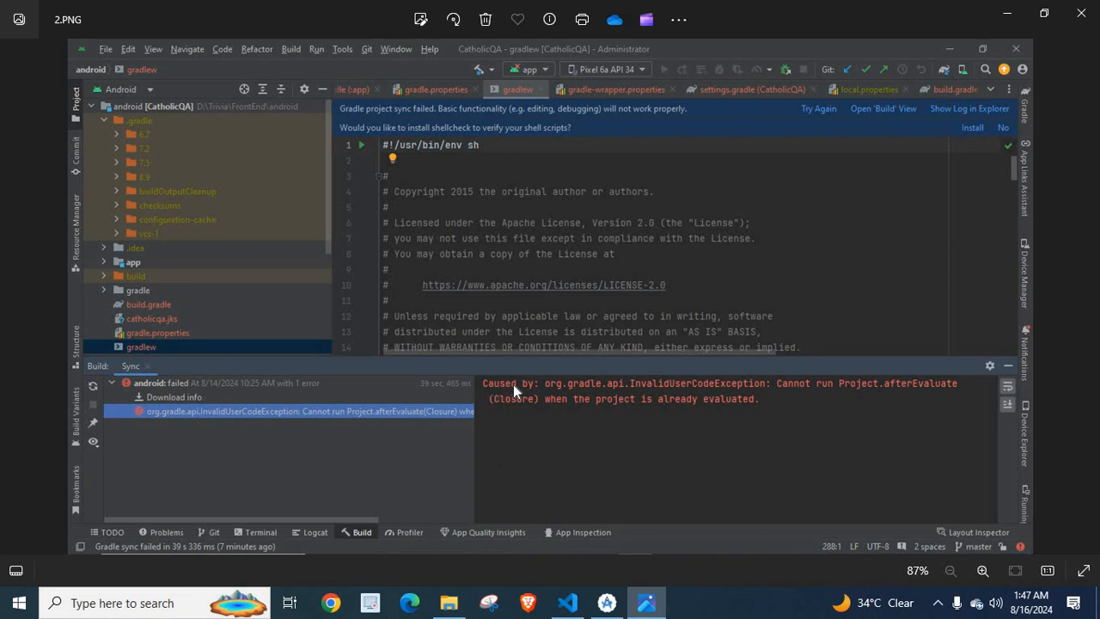
mouse_move(625, 395)
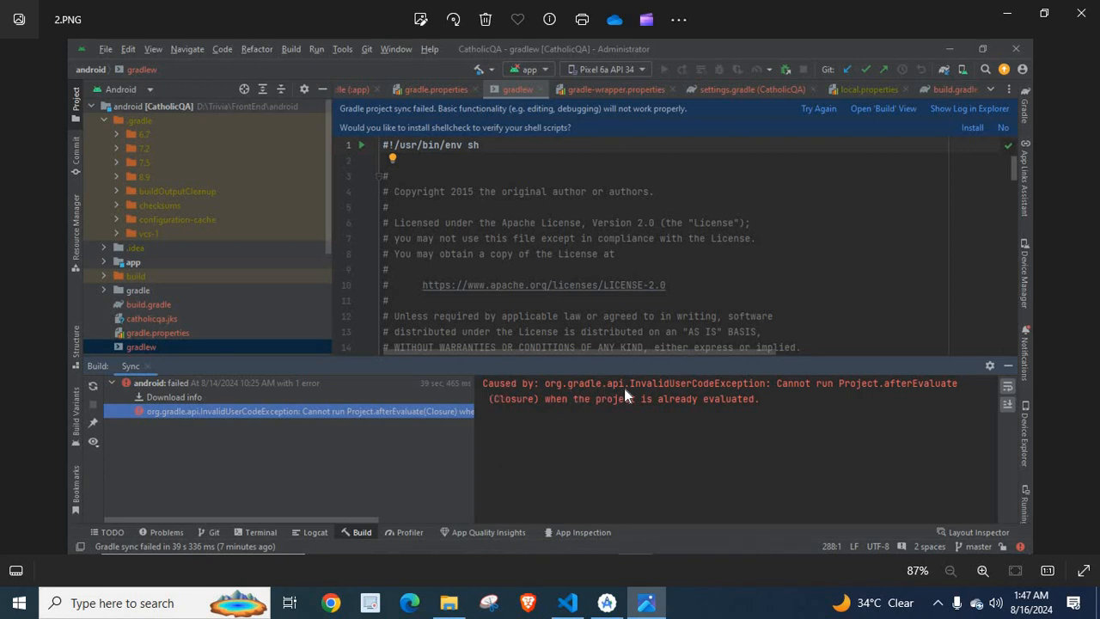
mouse_move(679, 395)
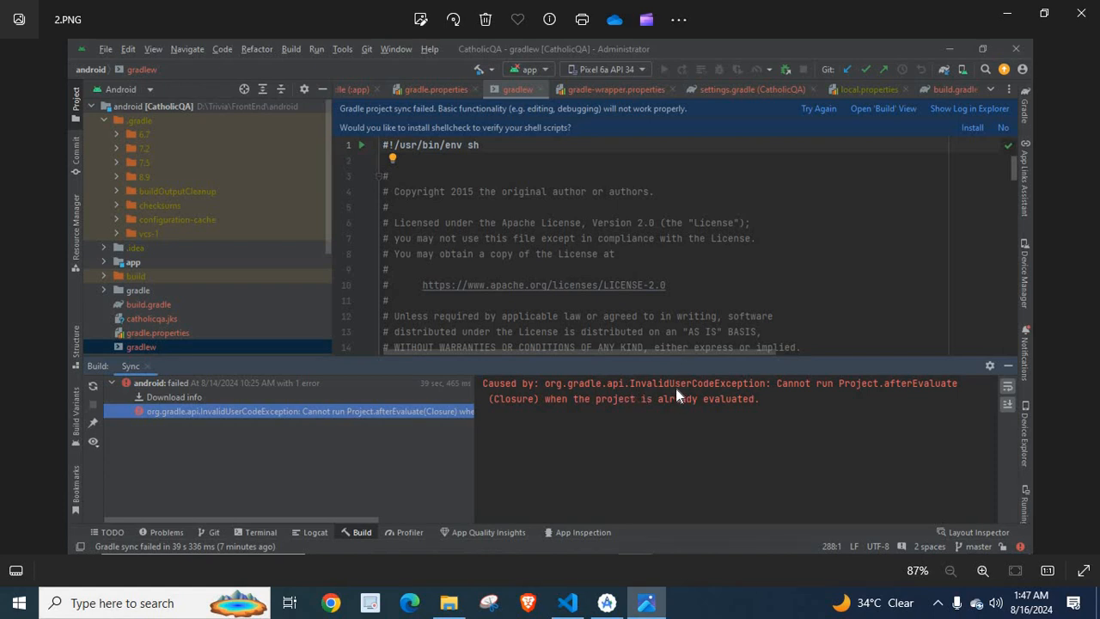
mouse_move(788, 392)
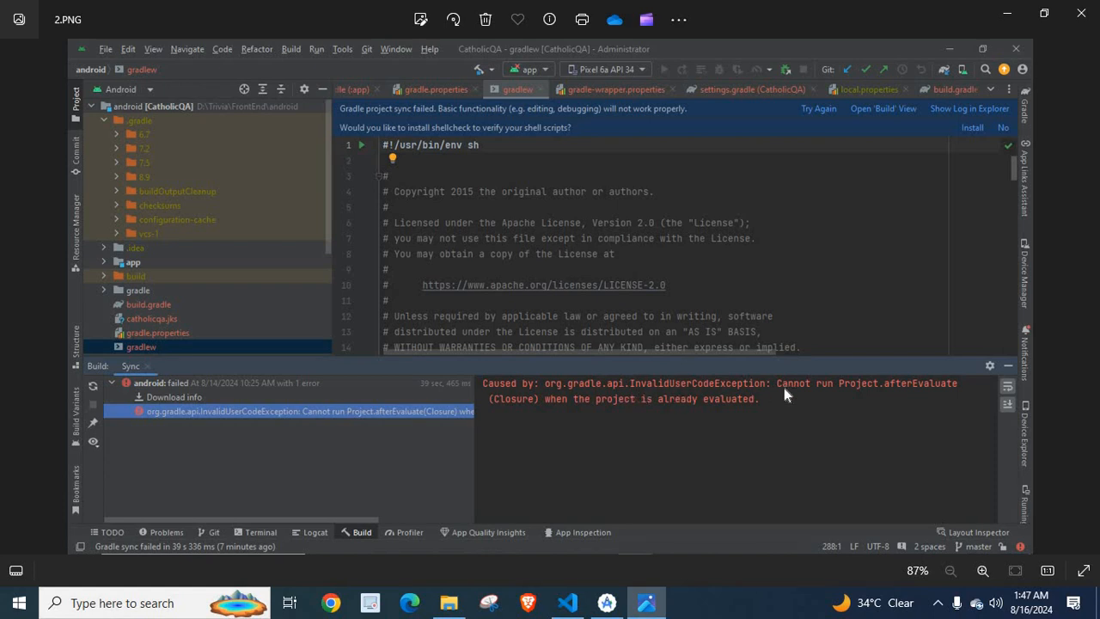
mouse_move(881, 393)
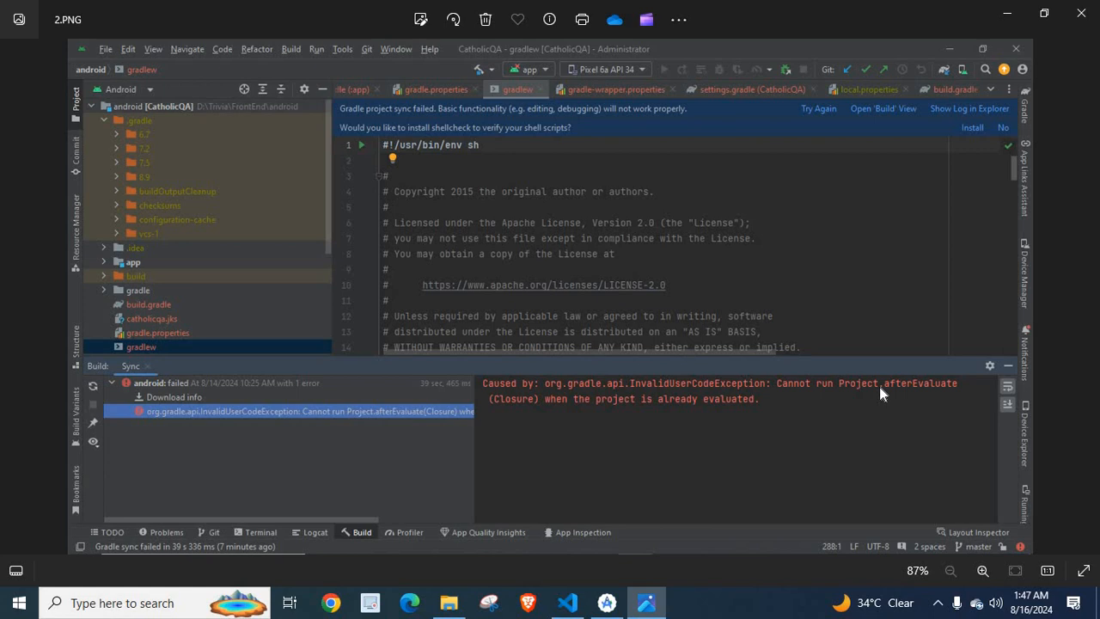
mouse_move(651, 407)
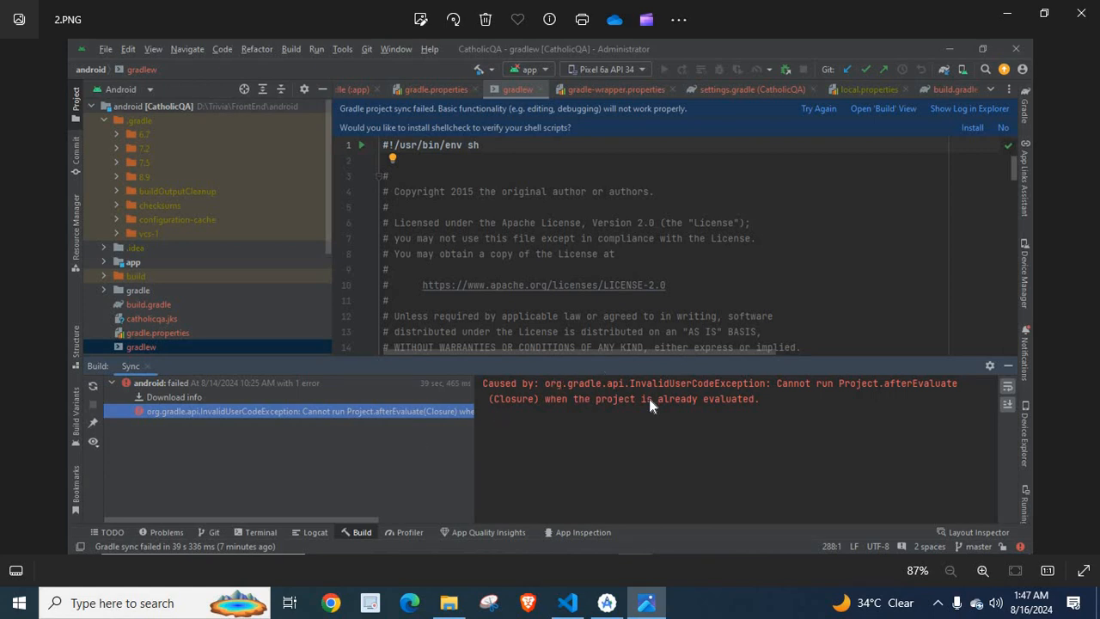
mouse_move(764, 402)
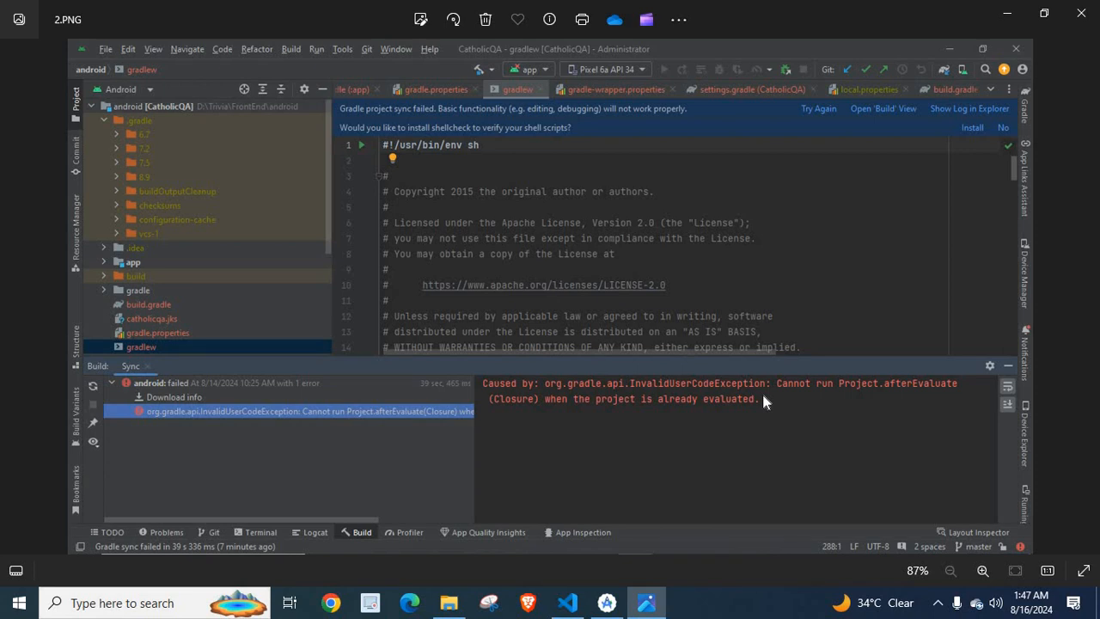
mouse_move(722, 410)
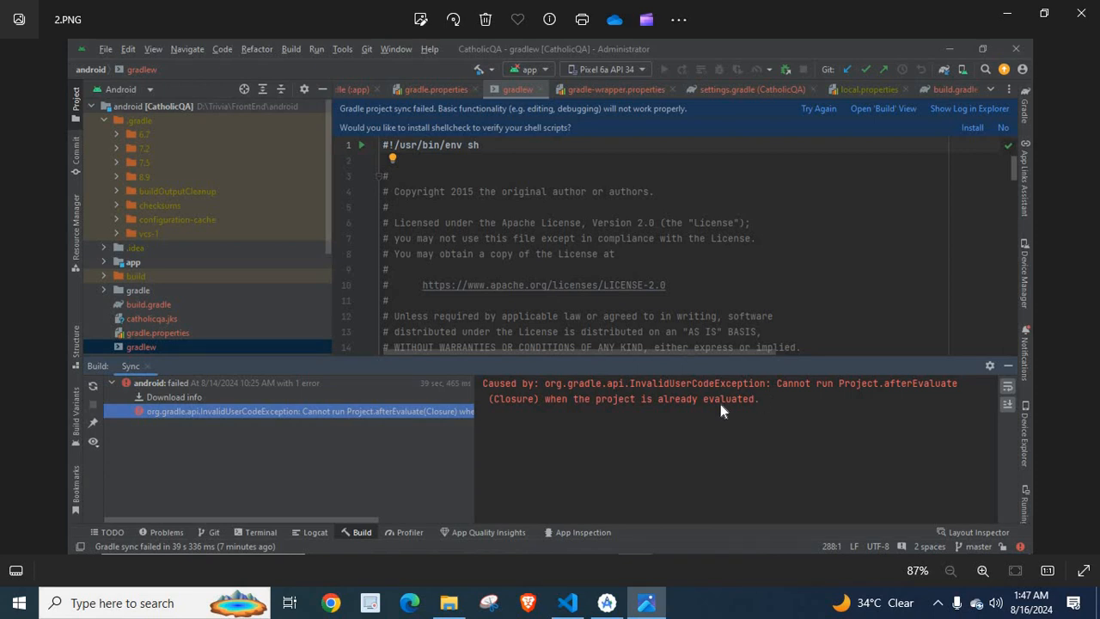
In package.json, select the react-native 0.65.0 and react ^17.0.2 version values.
click(566, 603)
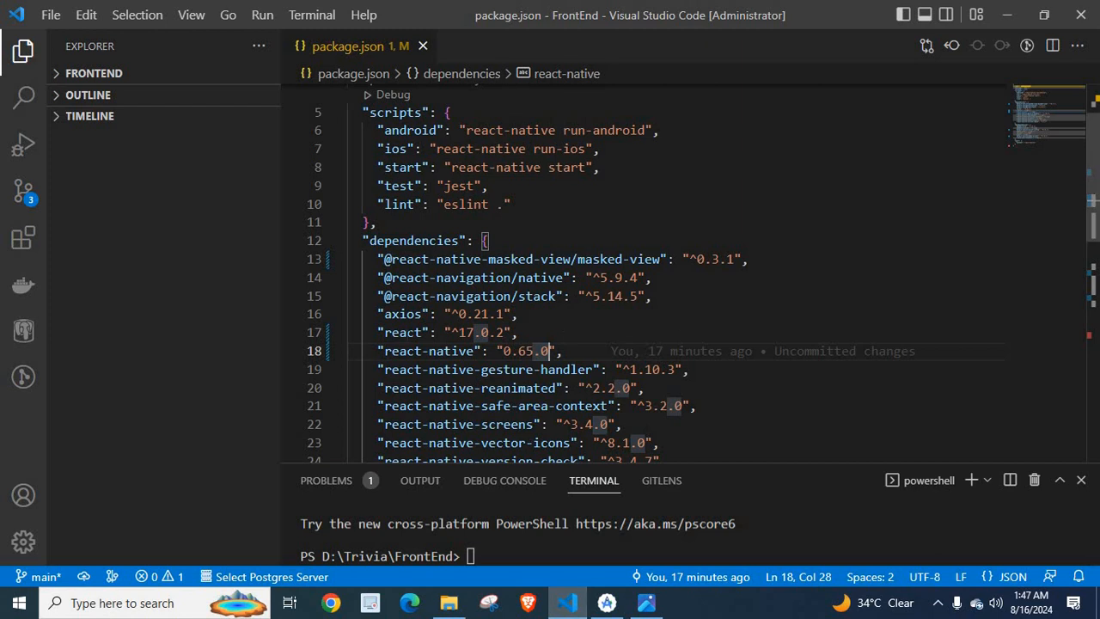
double_click(400, 351)
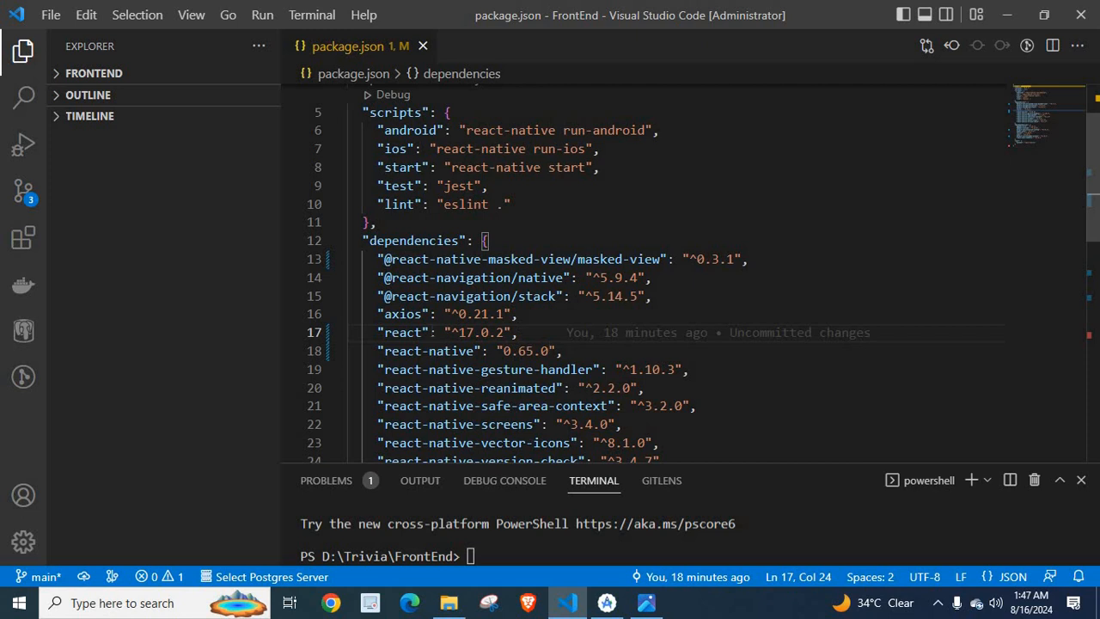
click(381, 333)
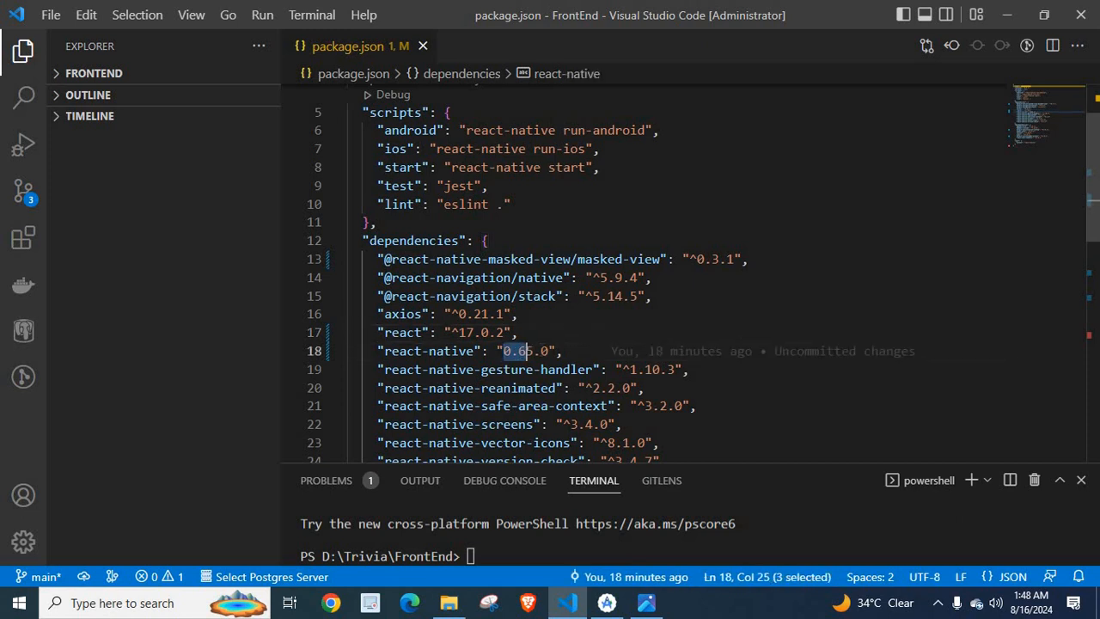
drag(504, 351, 548, 350)
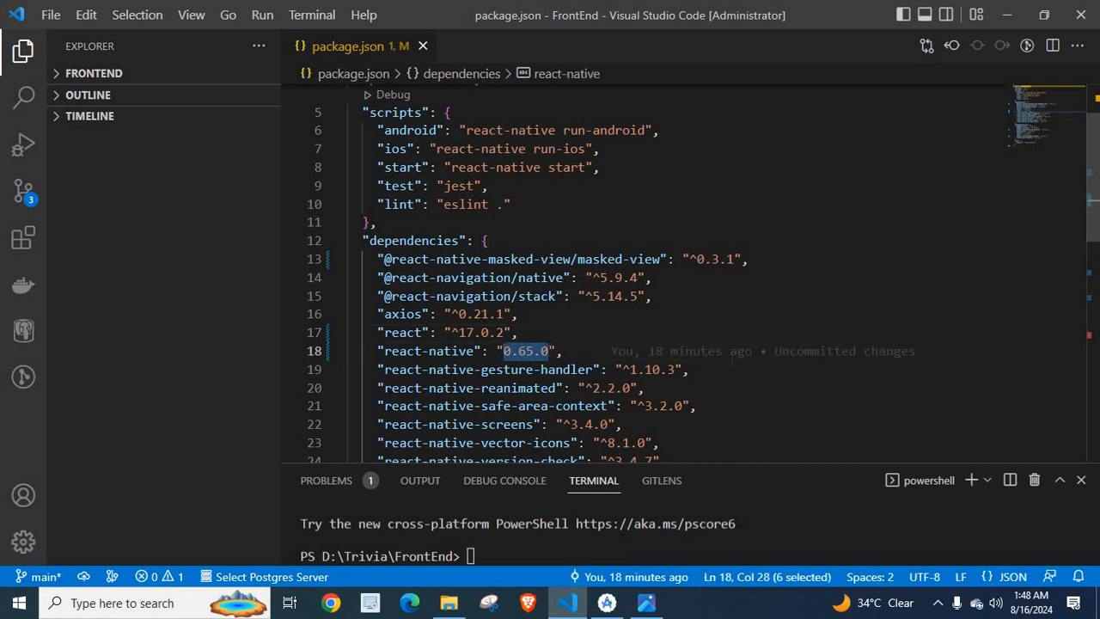
click(563, 351)
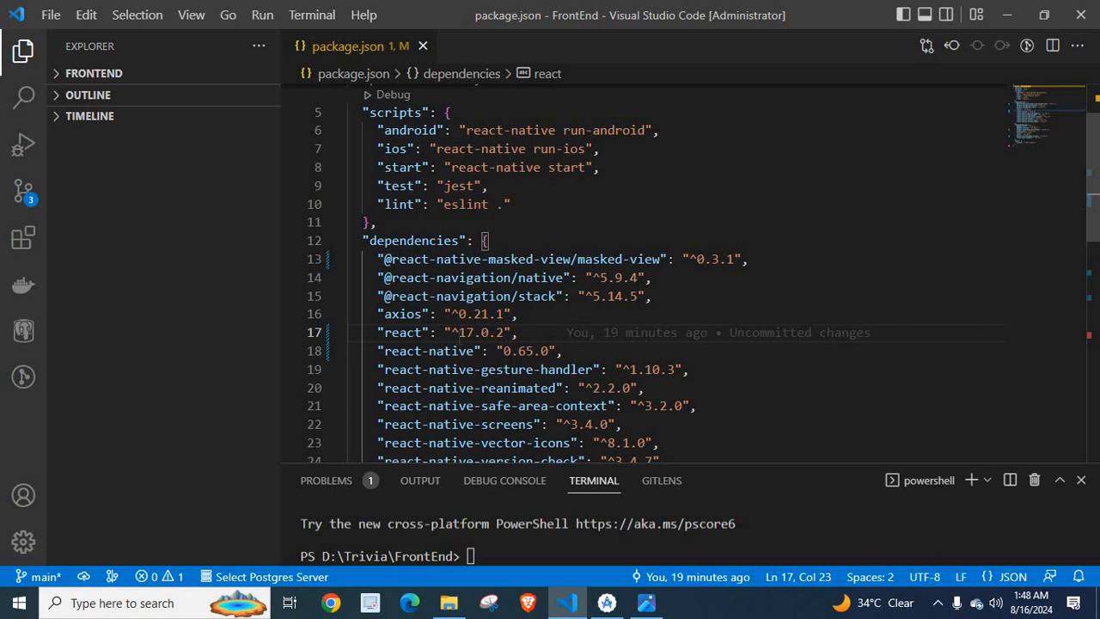
click(471, 333)
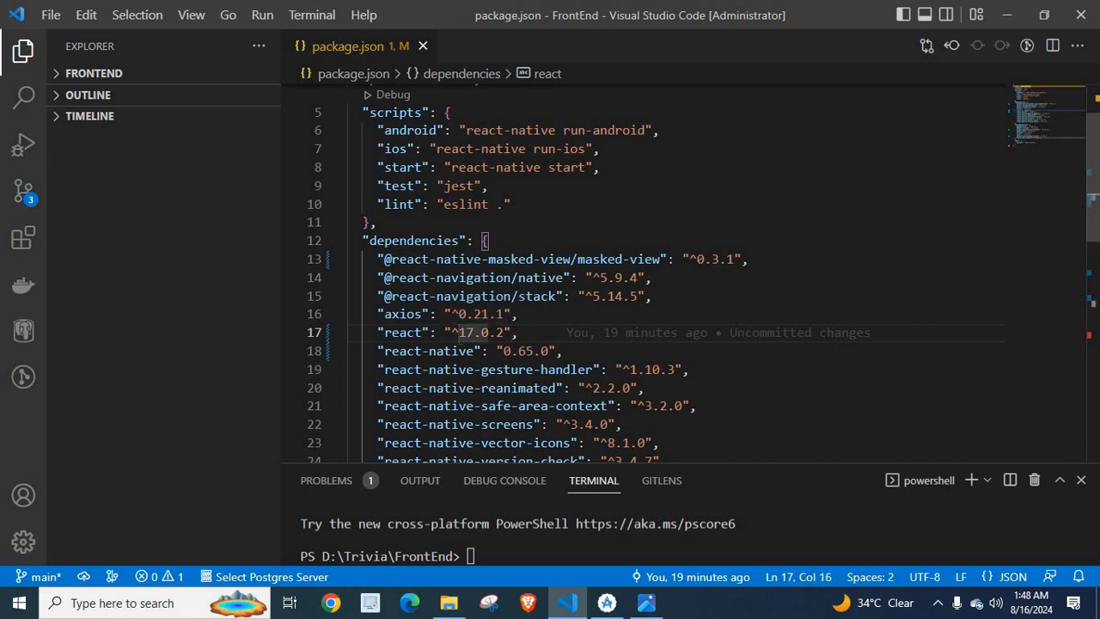